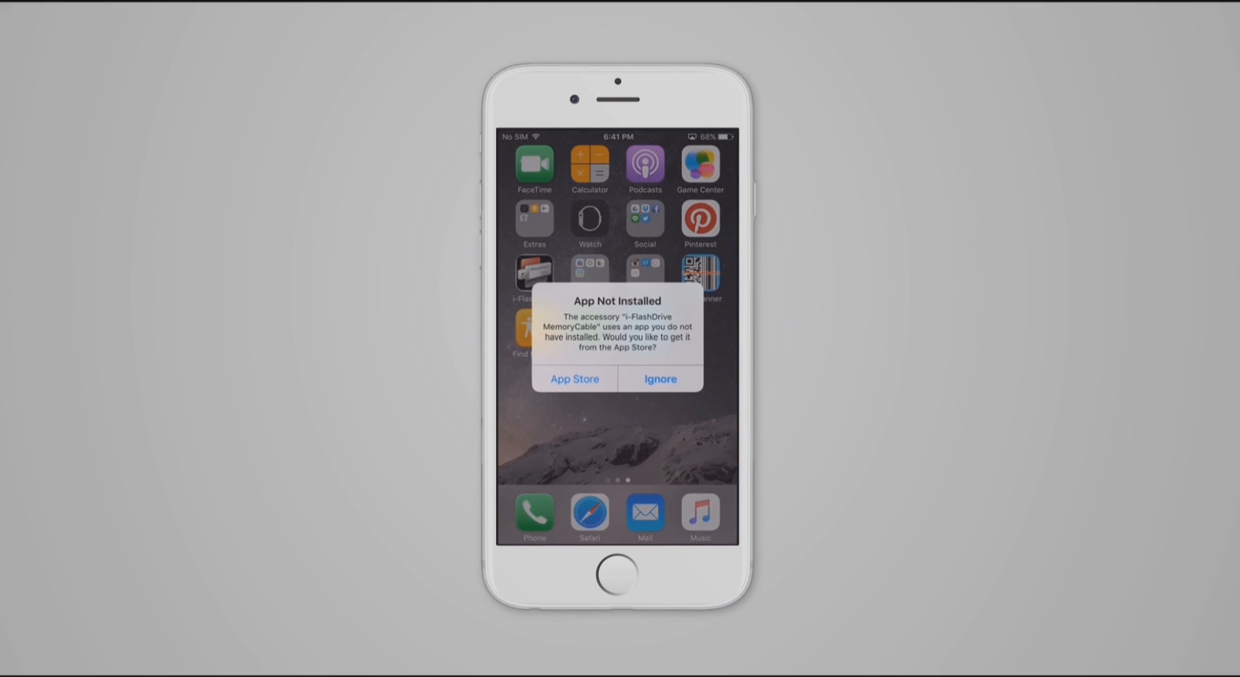
Step: Get the PhotoFast ONE companion app from the App Store alert and launch it
click(573, 378)
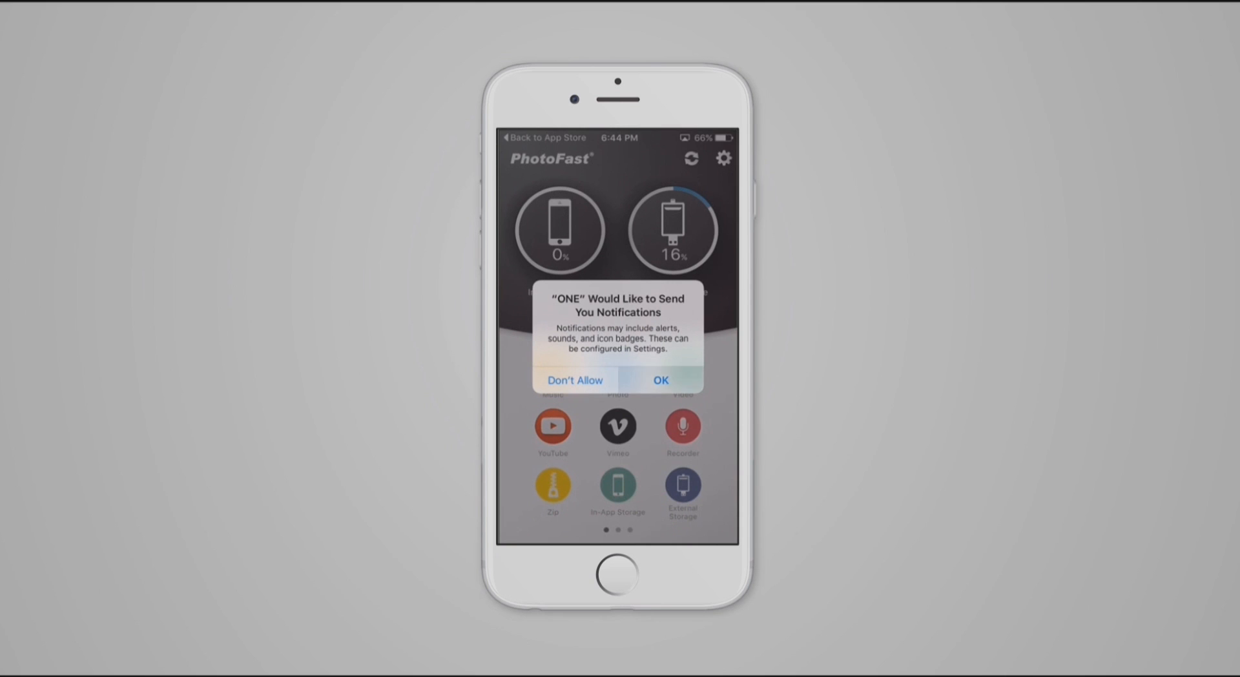
Step: Allow notifications, then swipe through the dashboard pages and back to the first
click(660, 380)
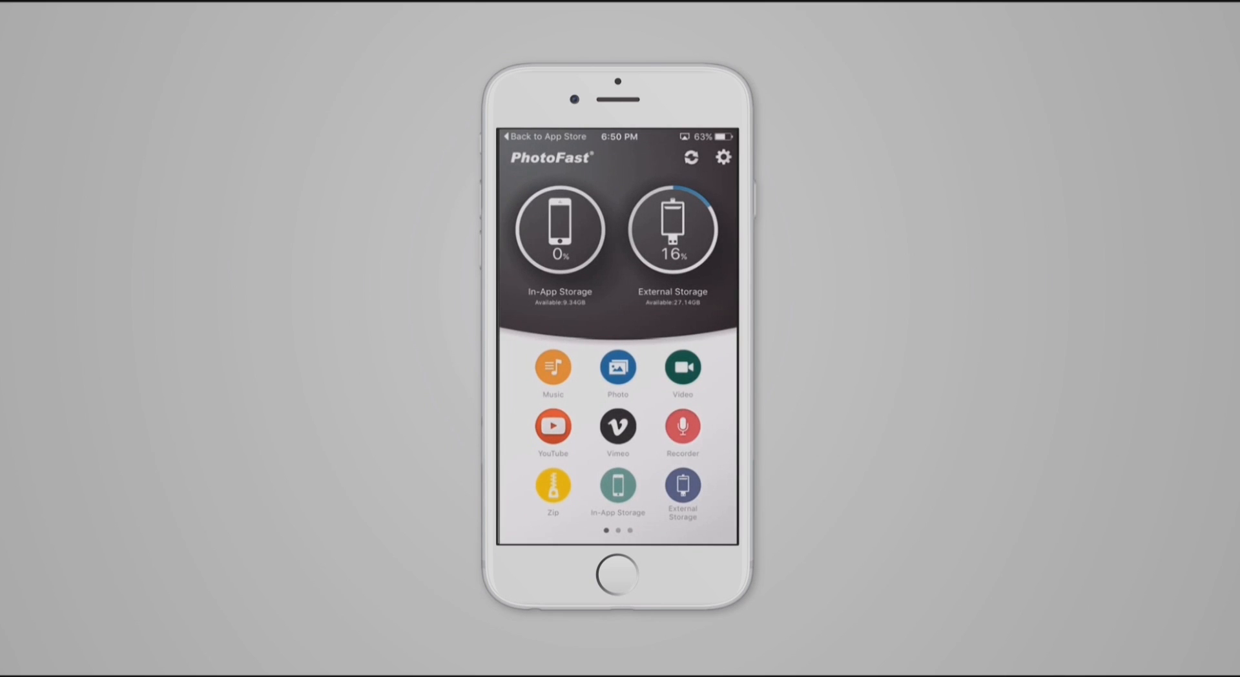
scroll(left, 3)
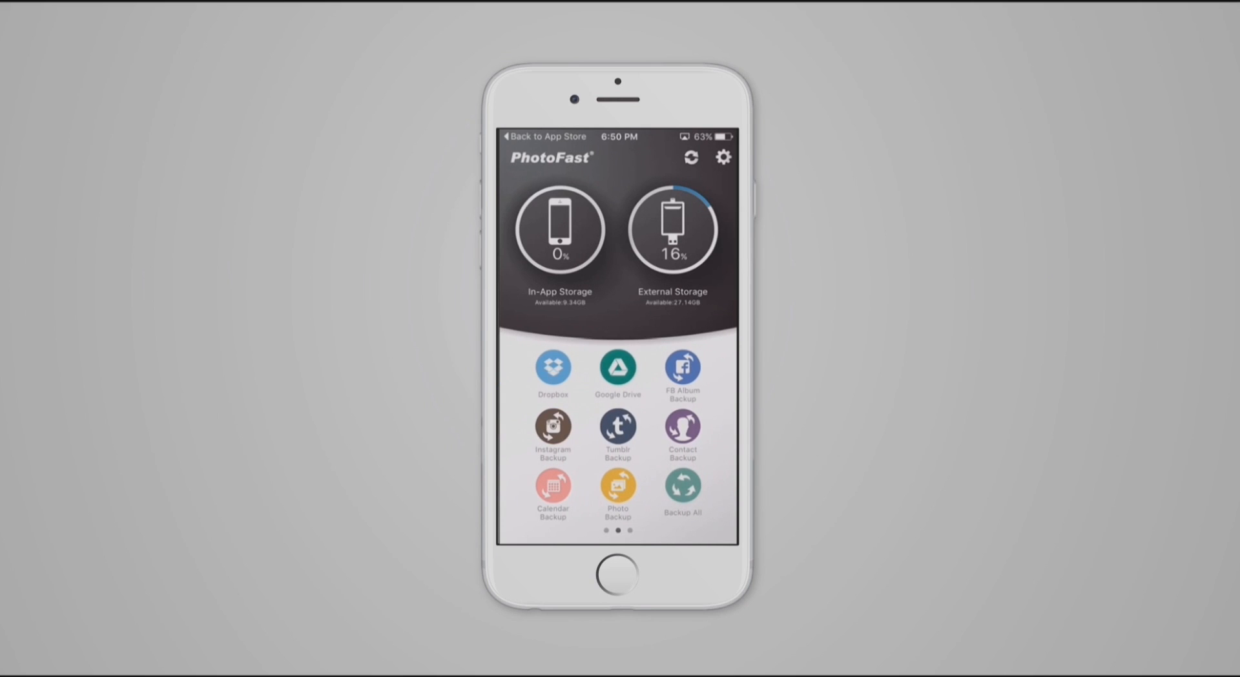
scroll(left, 3)
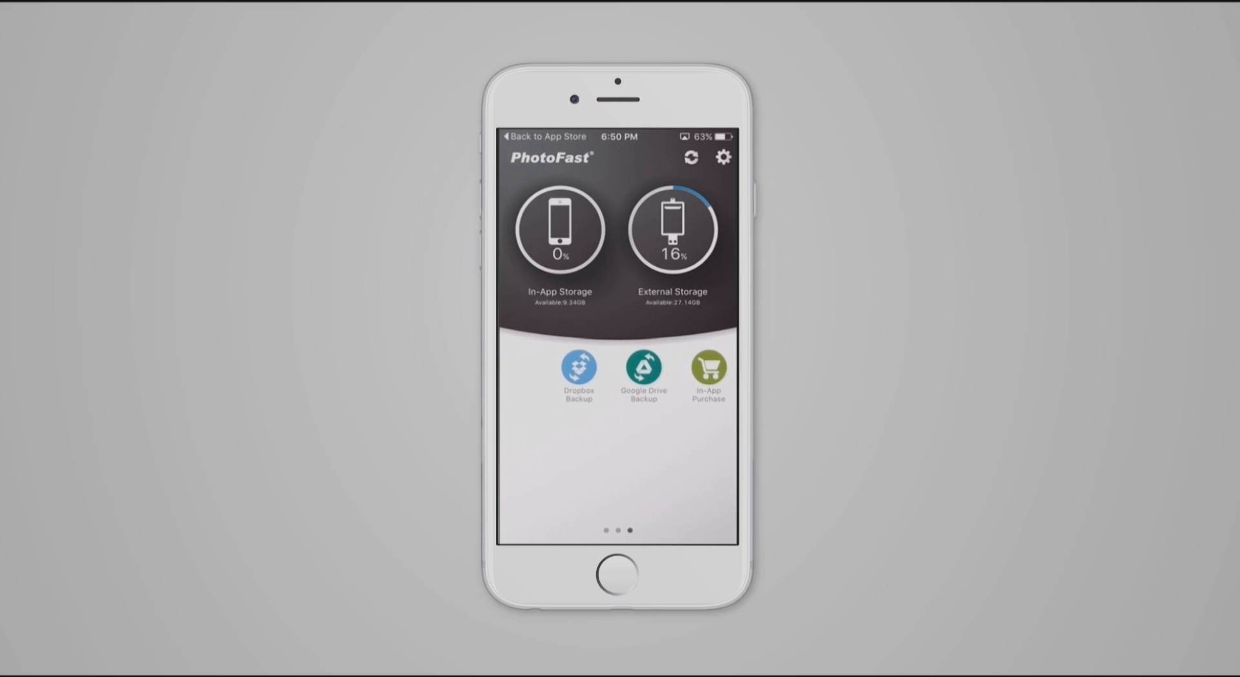
scroll(left, 3)
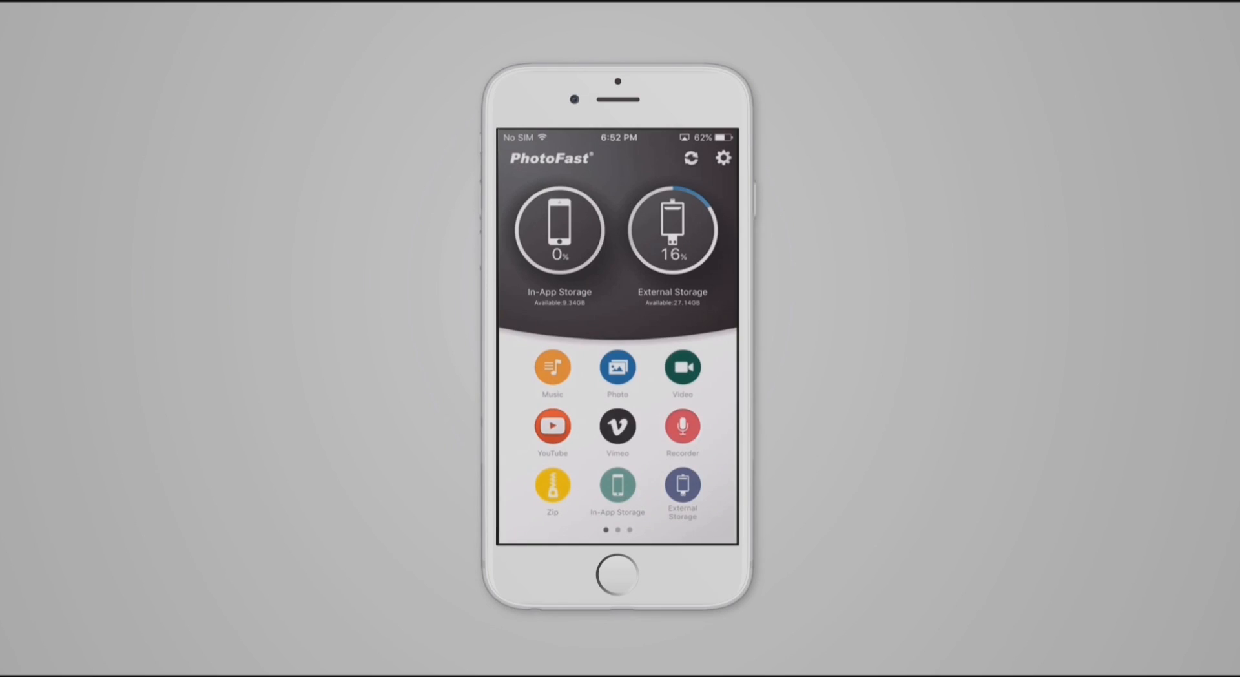
click(723, 157)
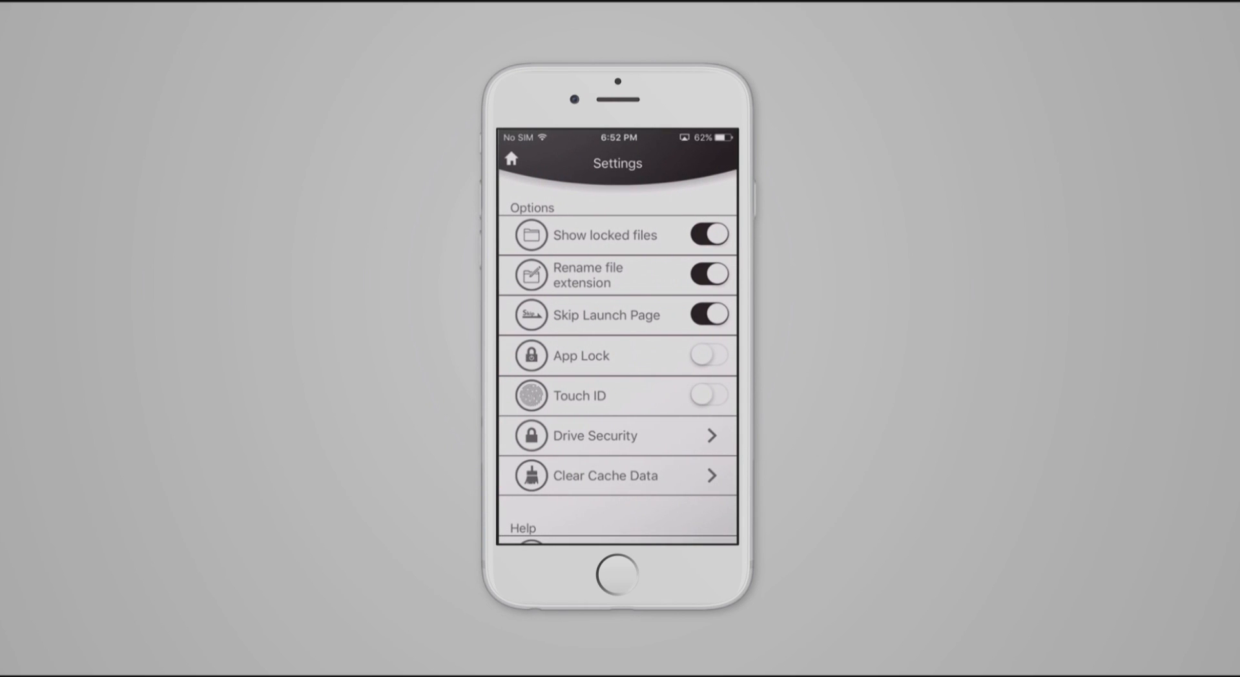
scroll(down, 3)
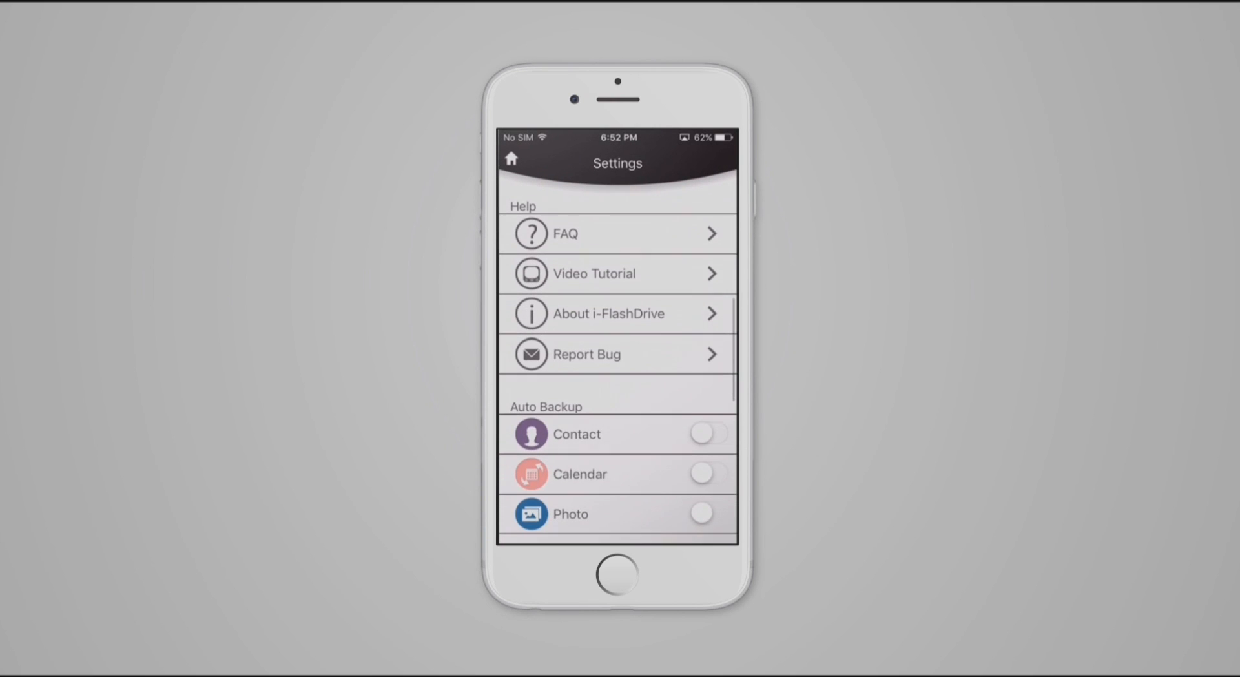
scroll(down, 3)
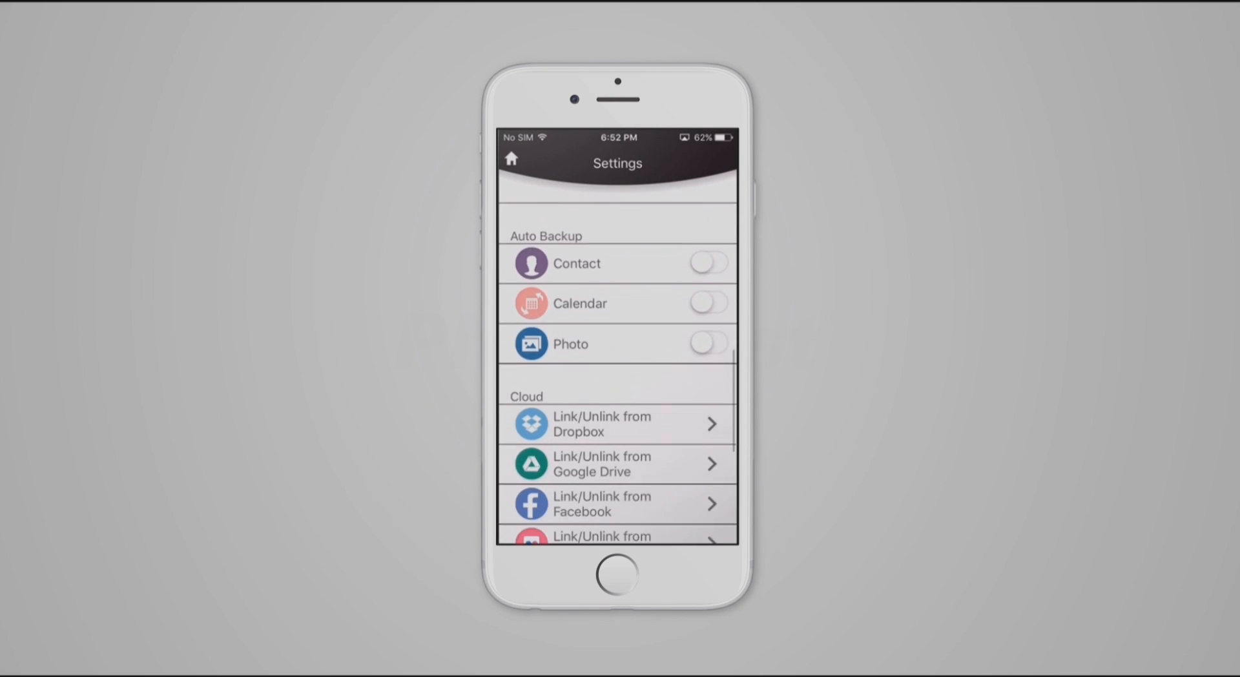
scroll(down, 3)
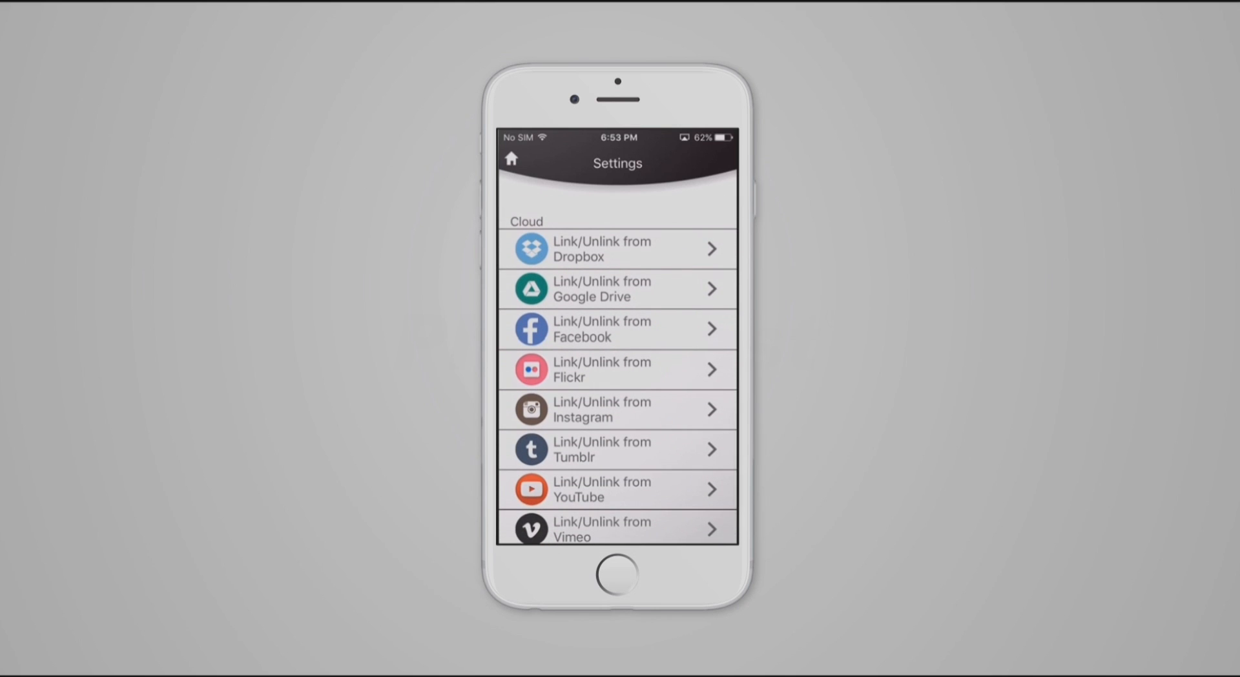
scroll(down, 3)
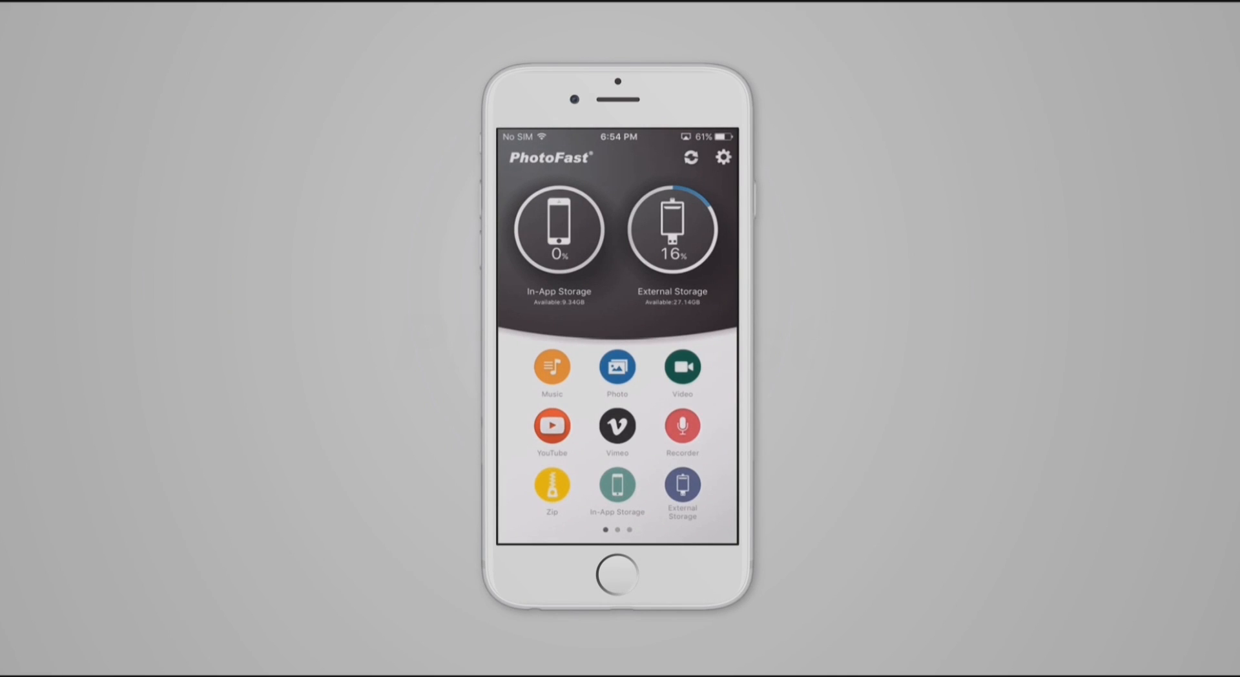
Step: Swipe the dashboard to its second page of cloud and social backup icons
scroll(left, 3)
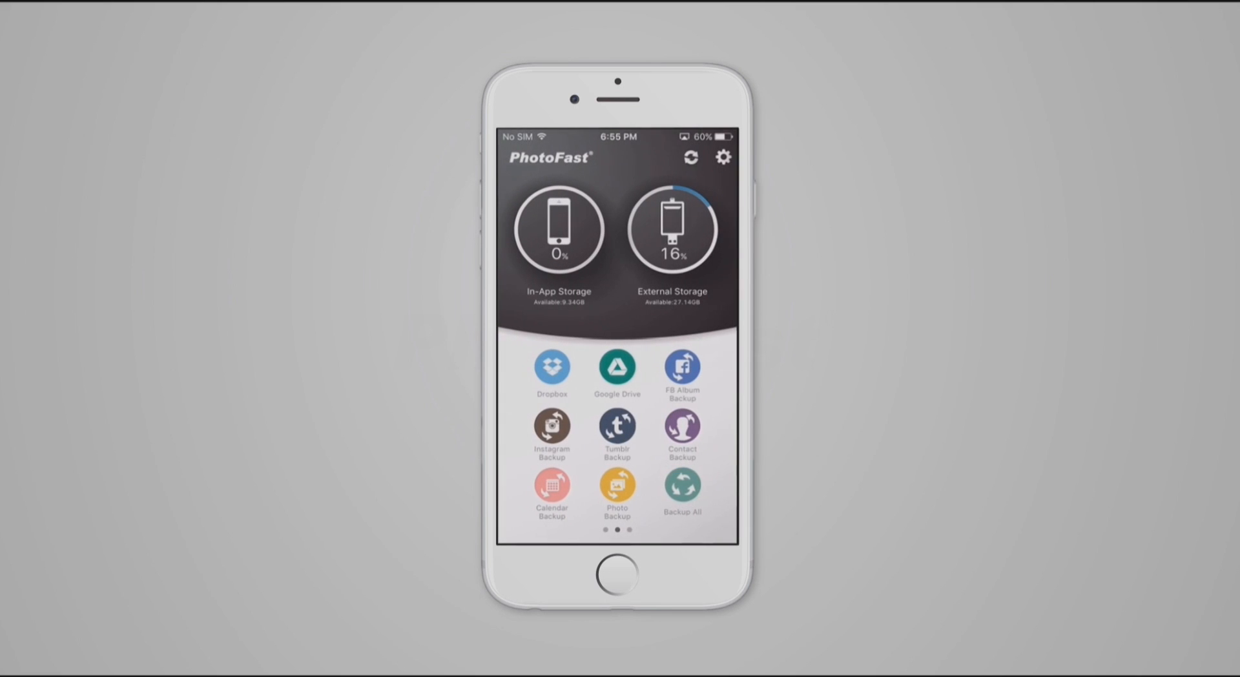
click(671, 229)
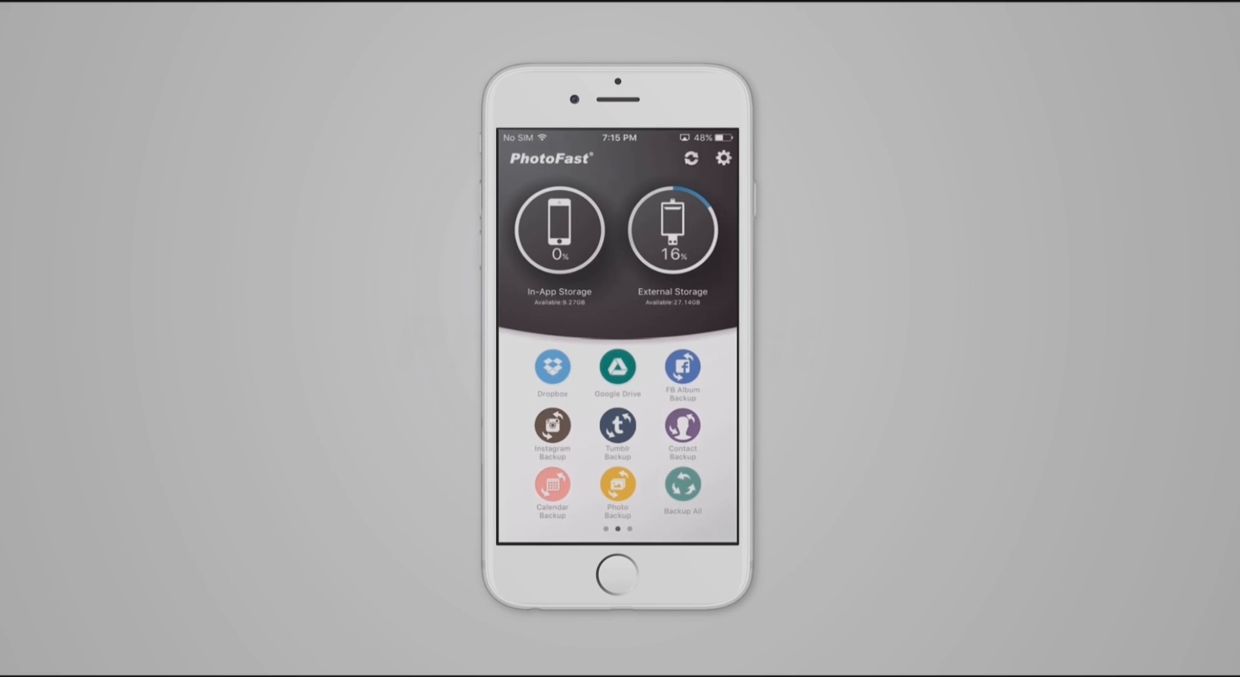
Step: Back up the Instagram profile posts to the external drive and acknowledge Backup Completed
click(552, 425)
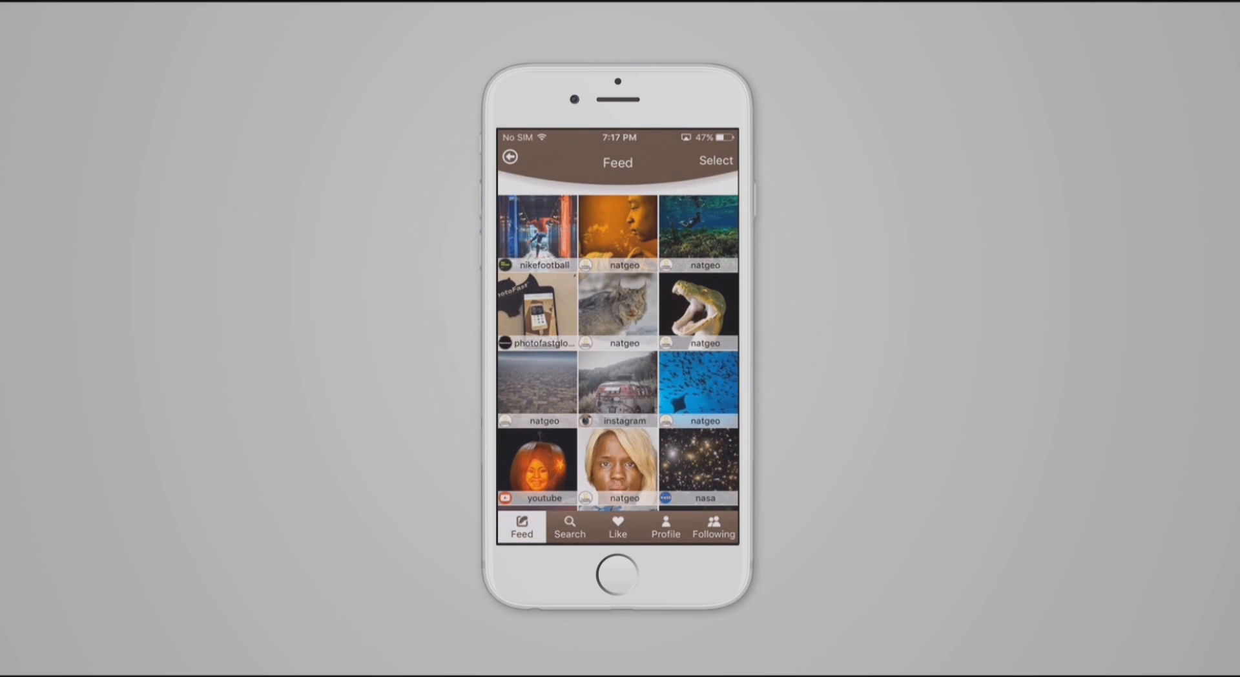
click(665, 527)
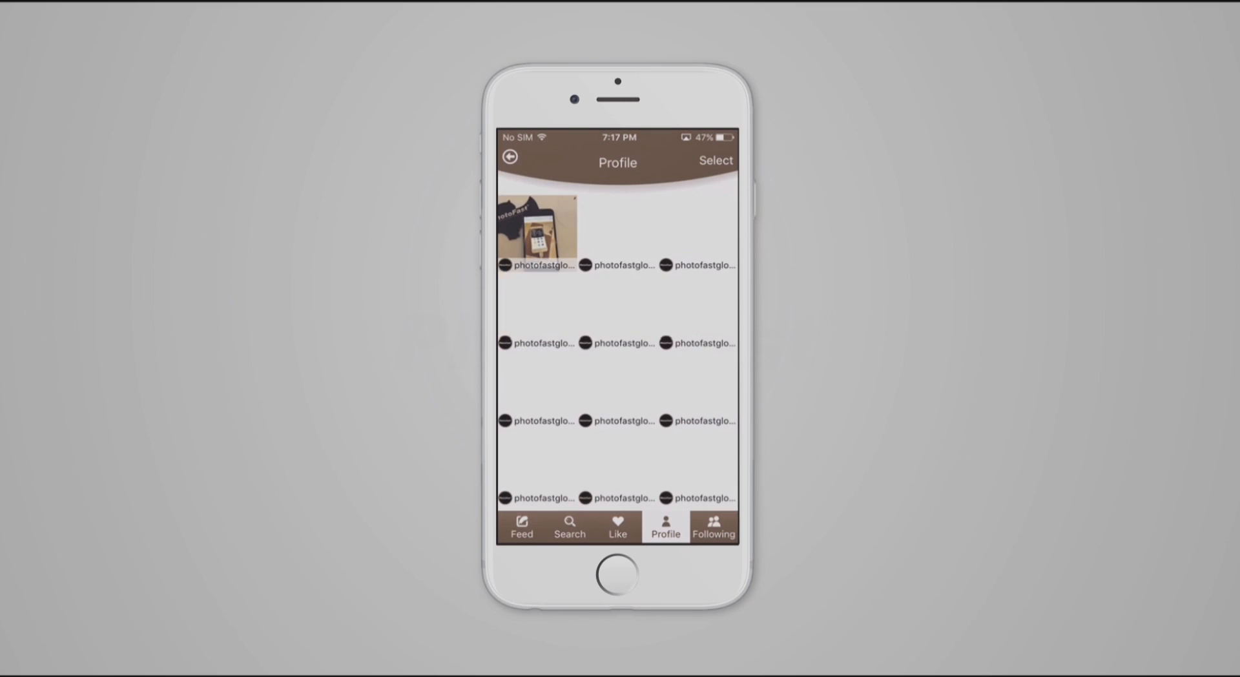
click(716, 160)
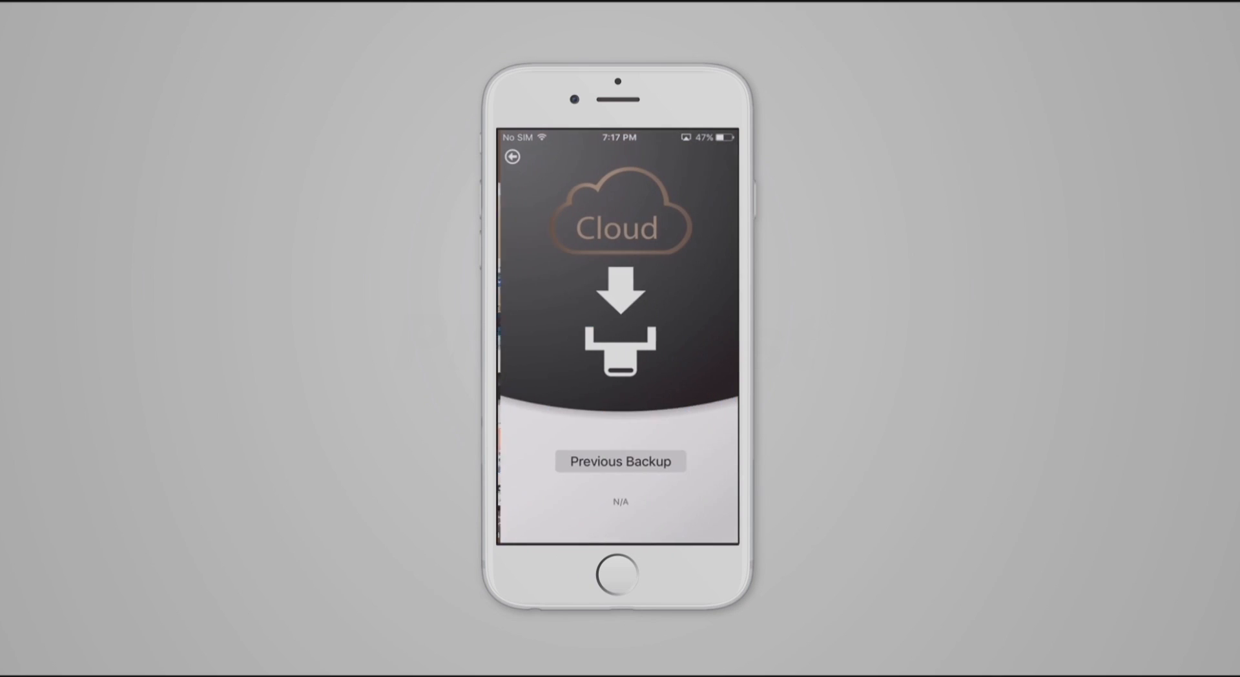
click(620, 461)
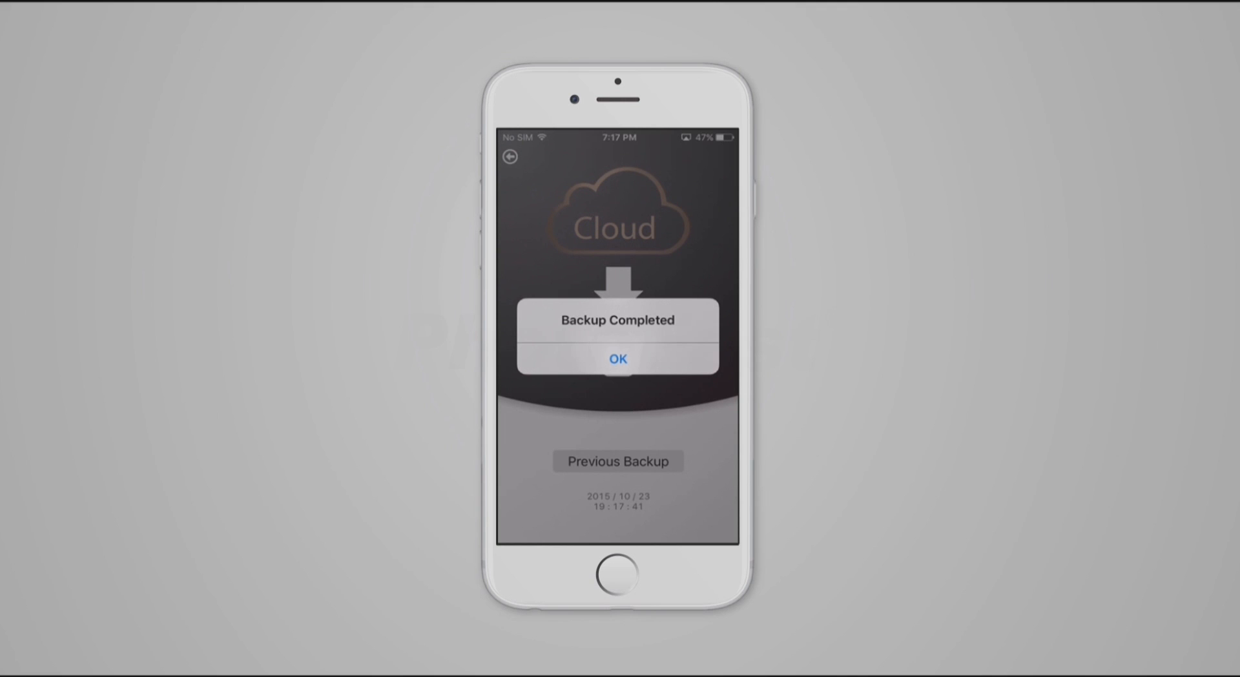
click(617, 358)
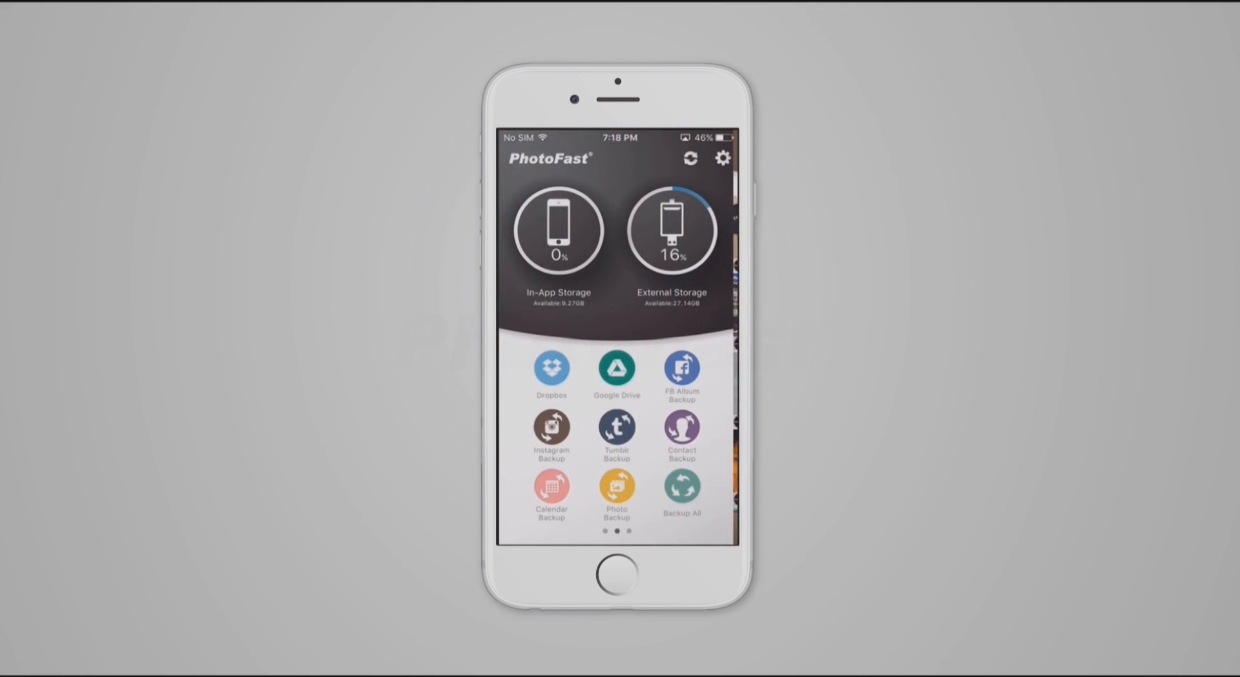
Step: Browse the drive's backup folder into Instagram > Profile to view the saved files
click(672, 229)
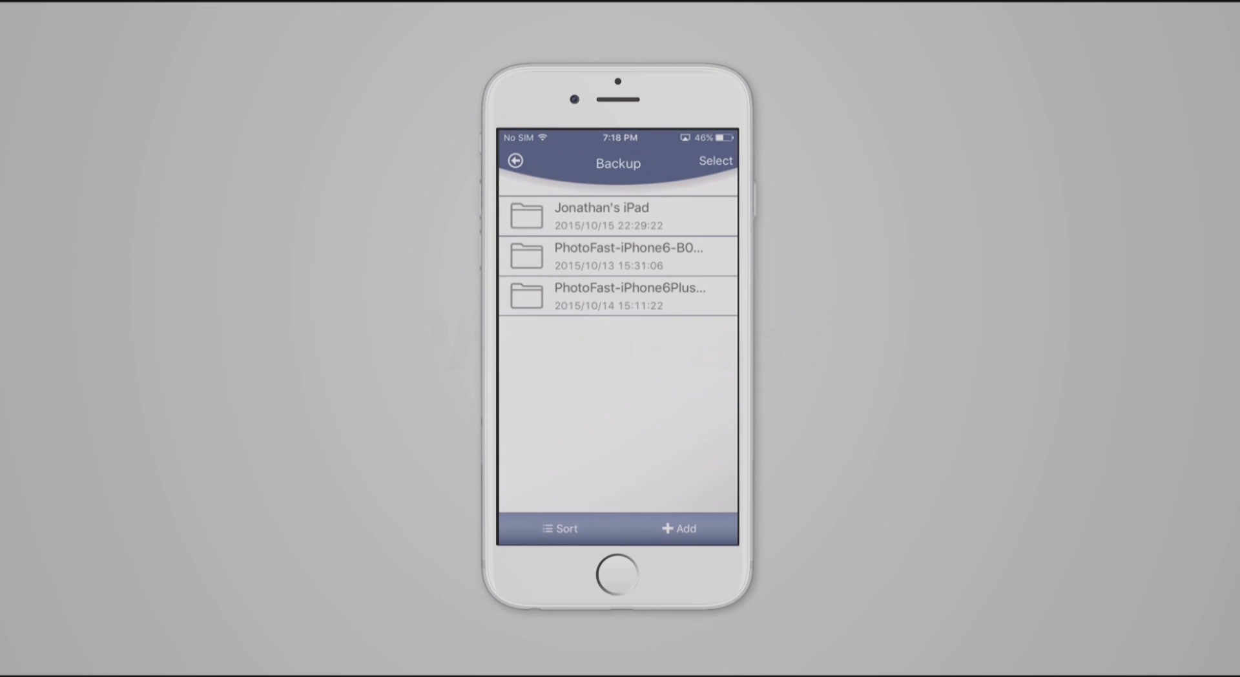
click(617, 255)
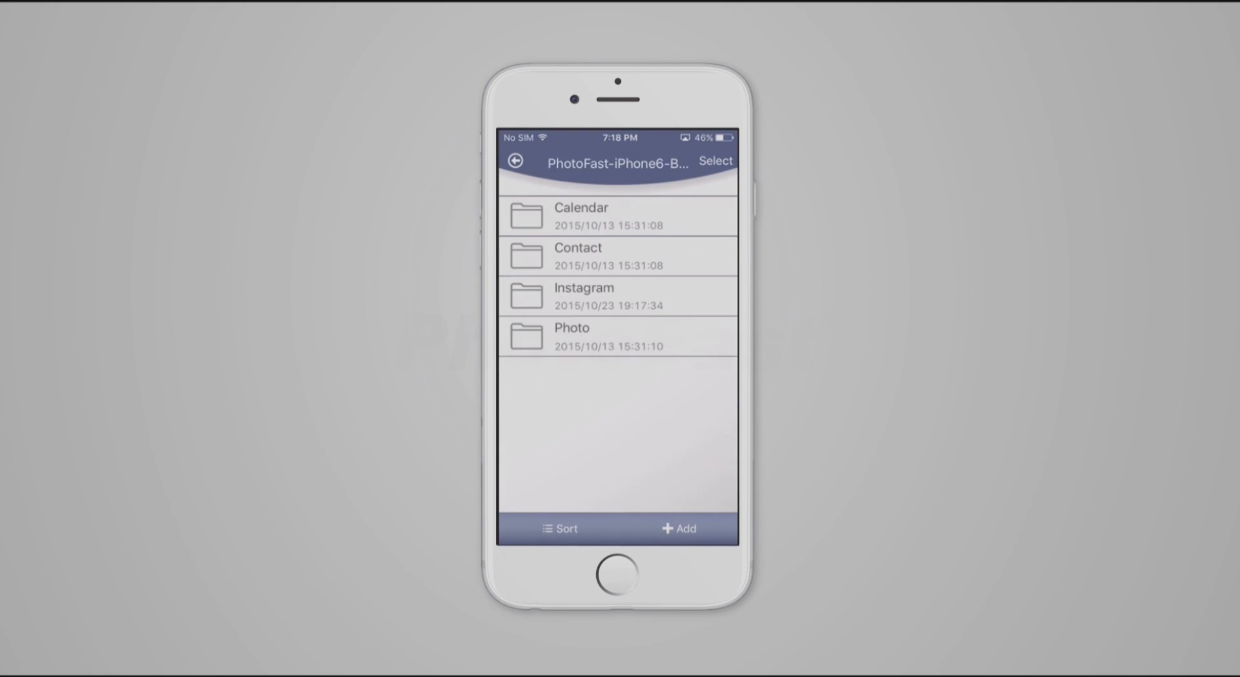
click(602, 296)
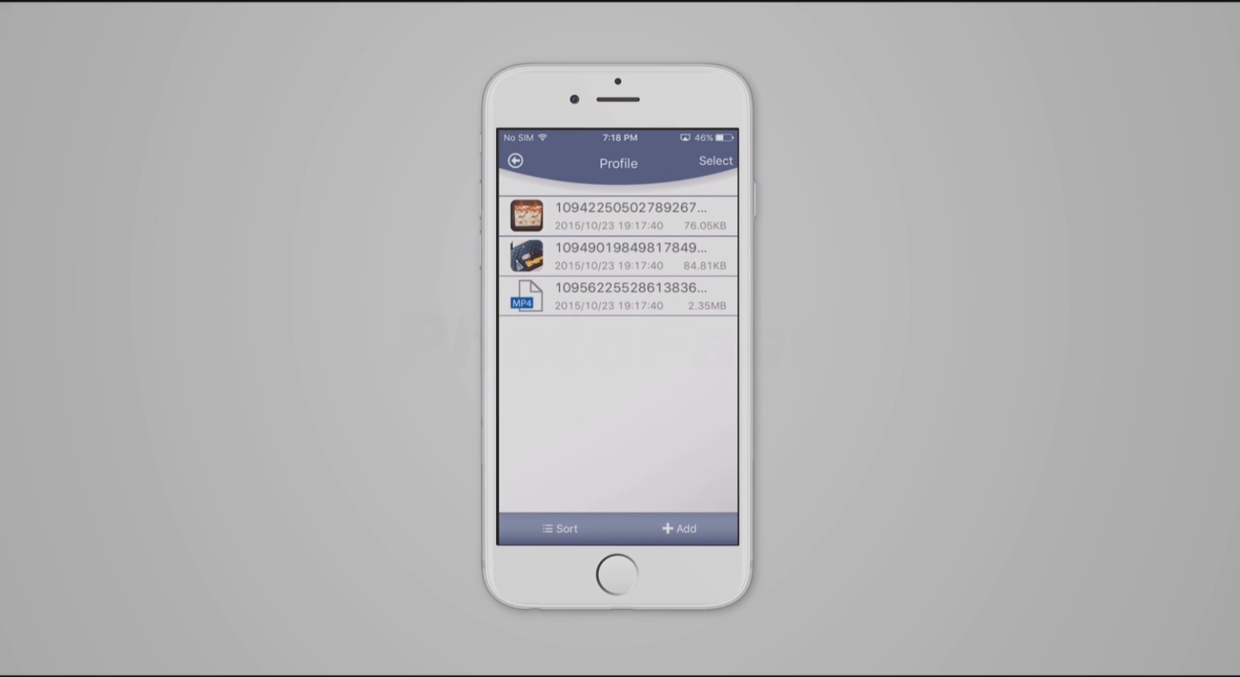
Step: Step back out of the folders to the PhotoFast home dashboard
click(517, 160)
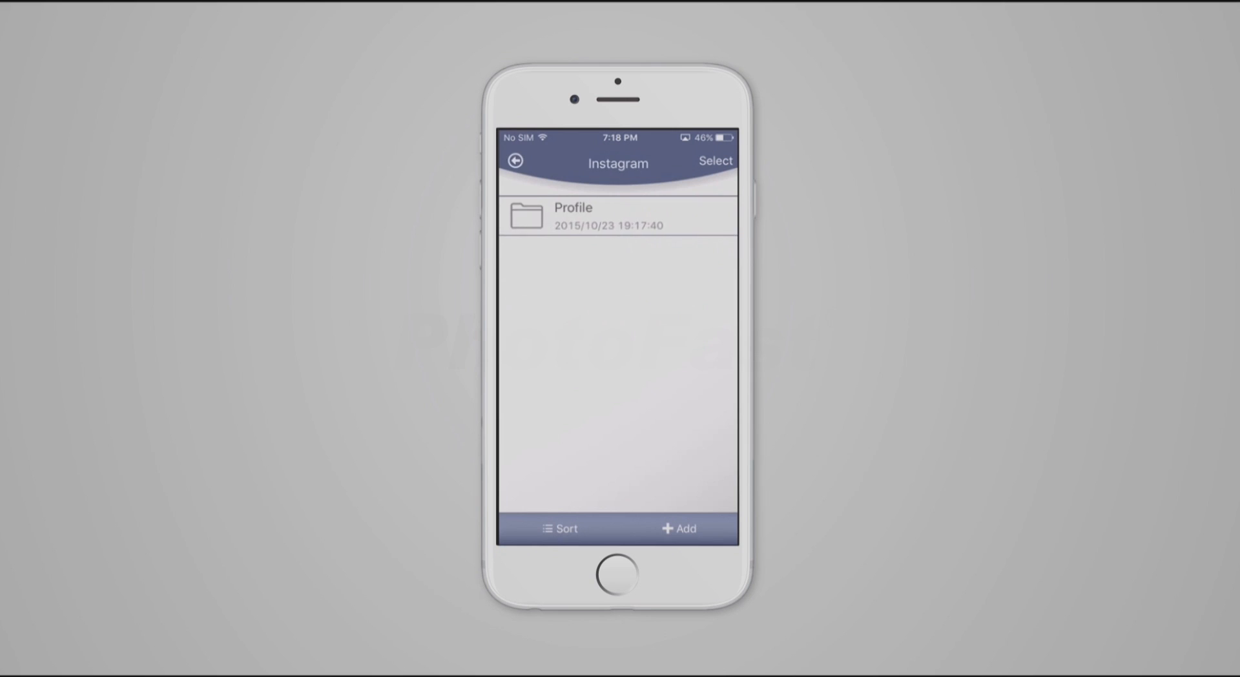
click(514, 162)
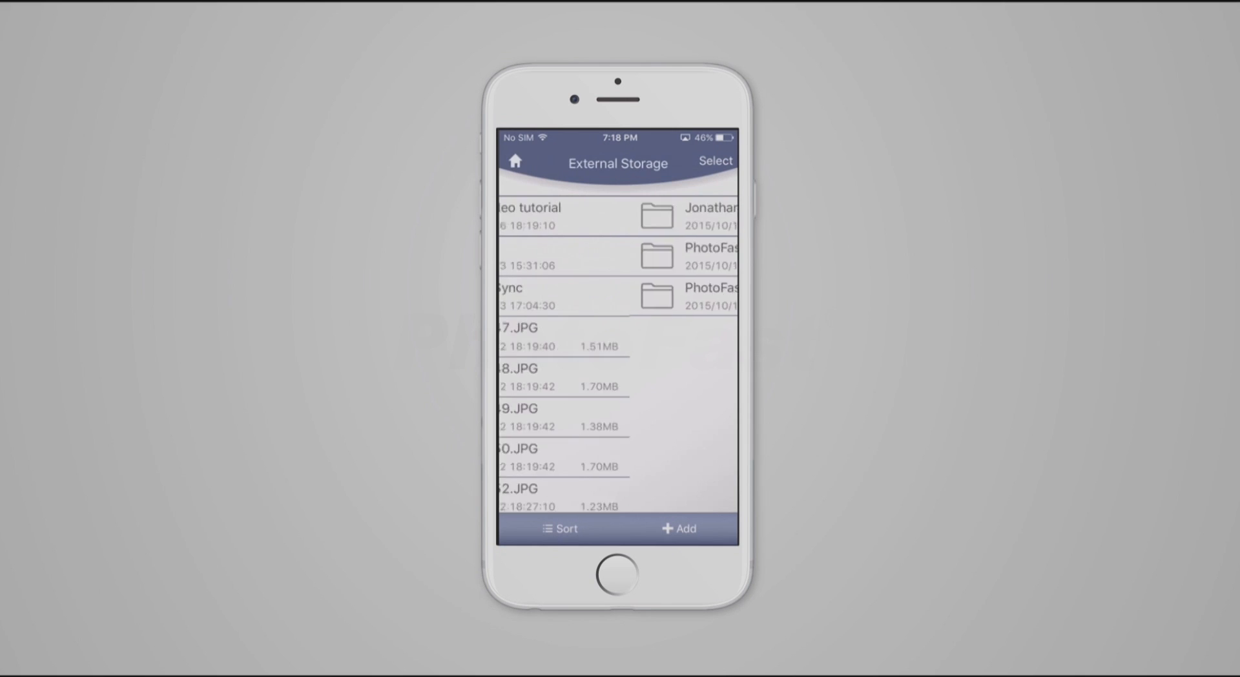
click(516, 159)
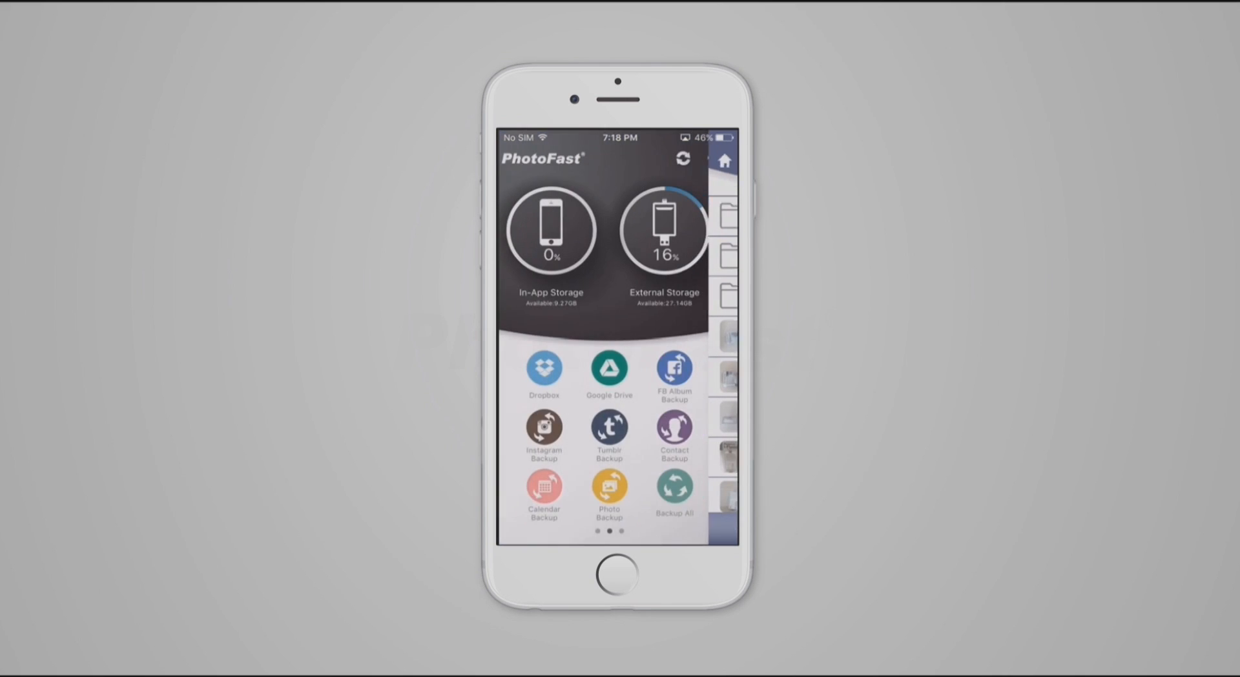
scroll(left, 3)
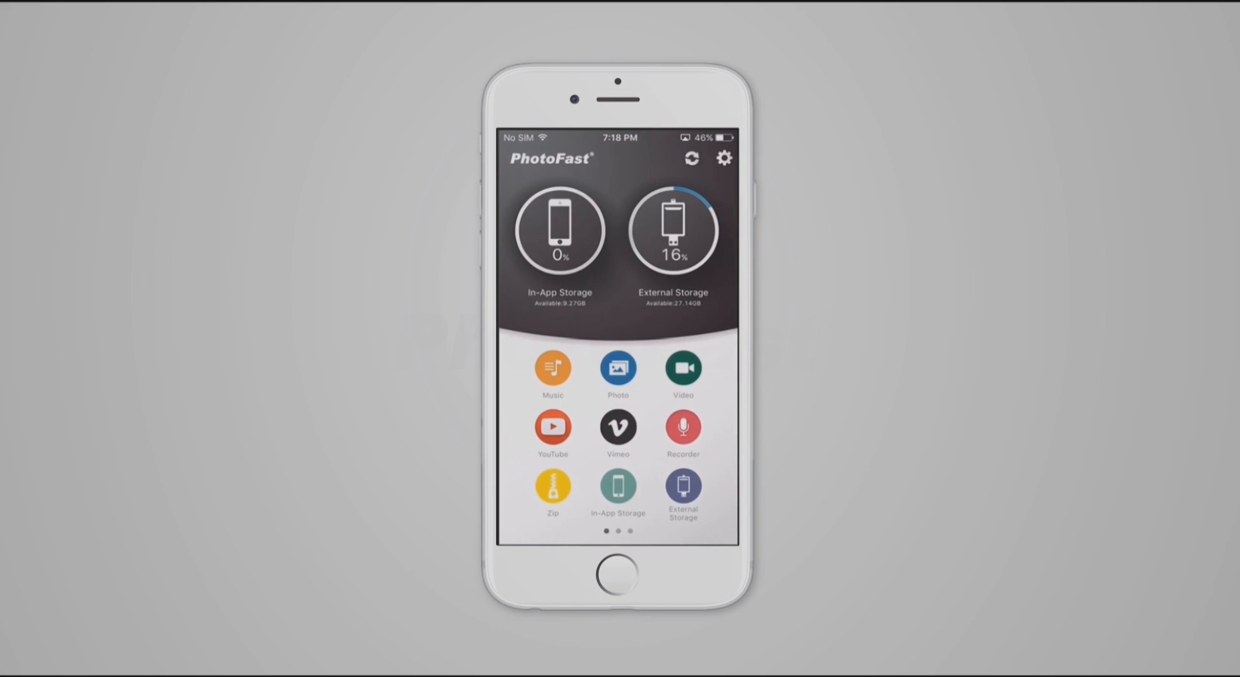
Step: In the Photo backup, select the pf folder and choose Lock
click(618, 368)
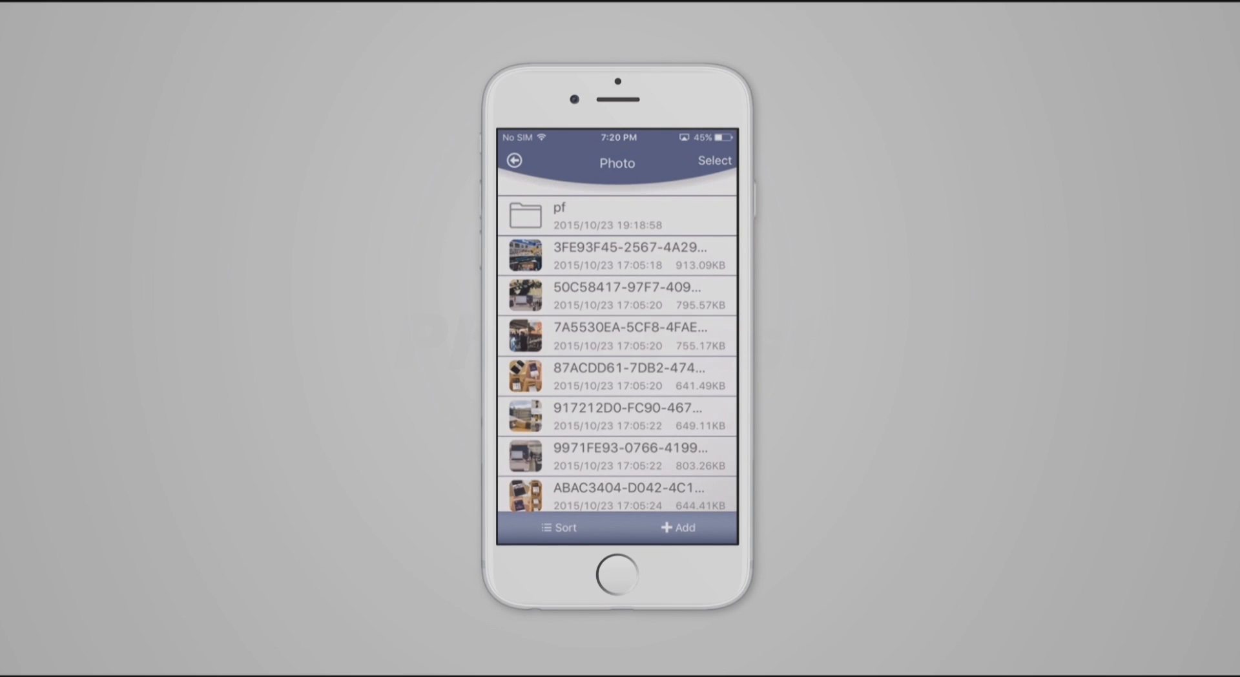
click(713, 160)
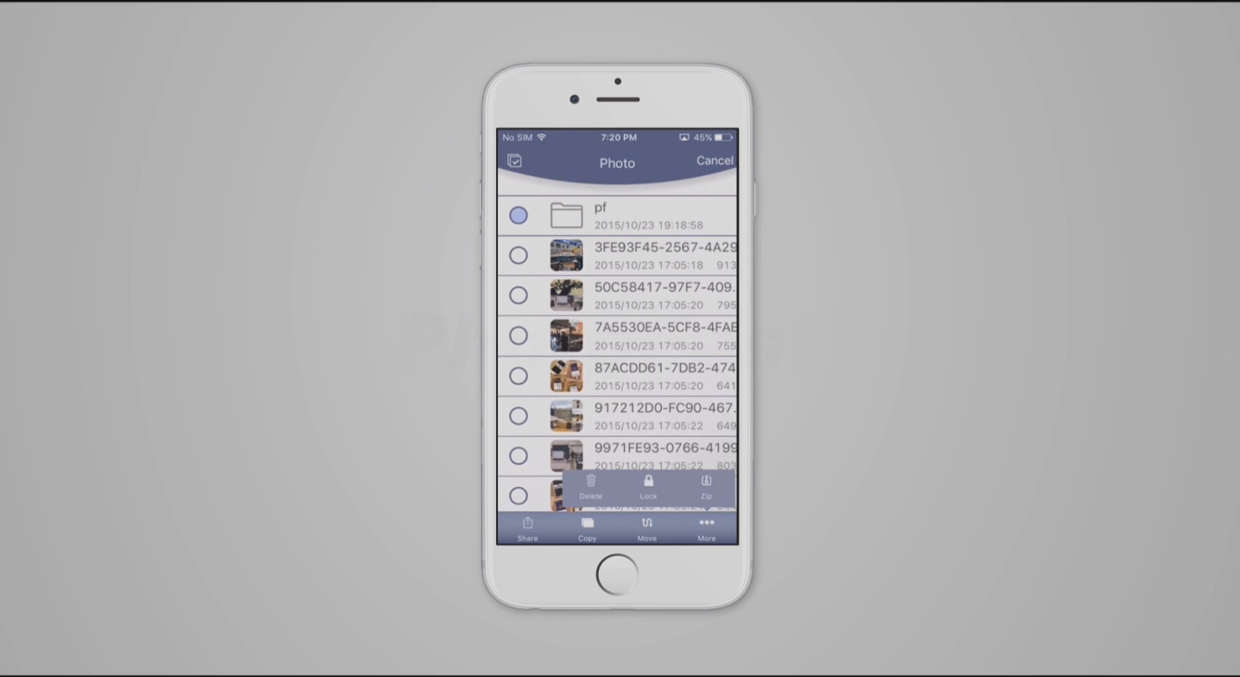
click(649, 484)
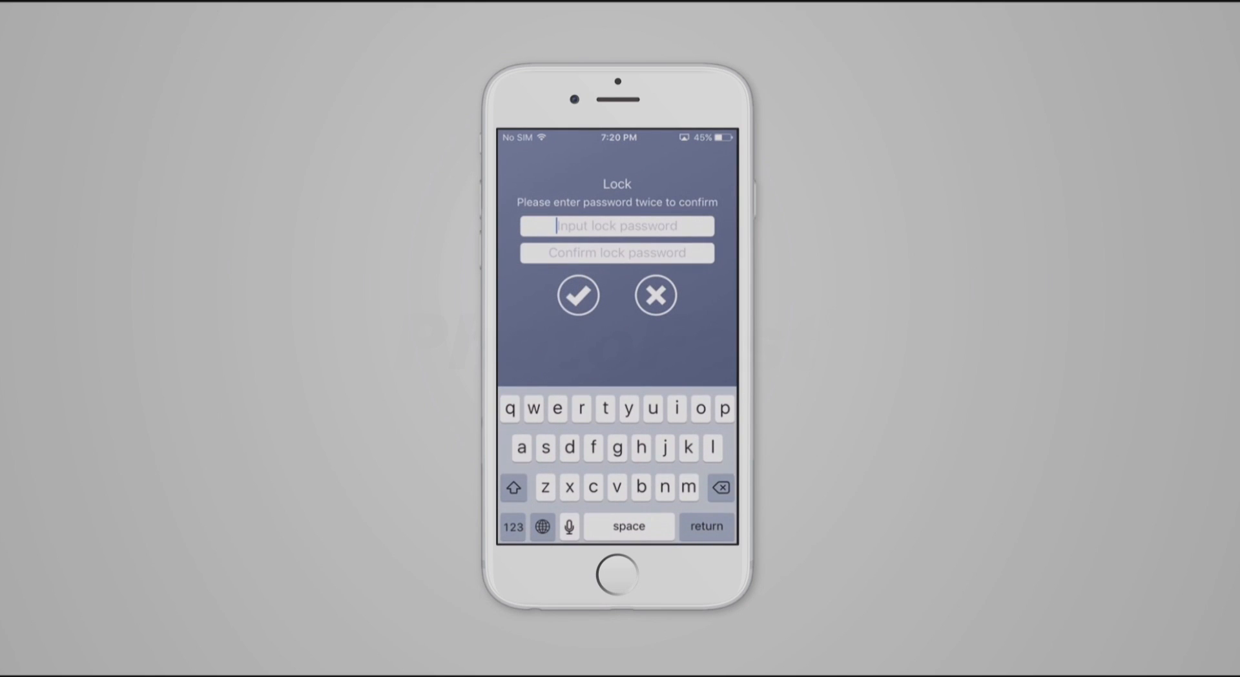
text(123)
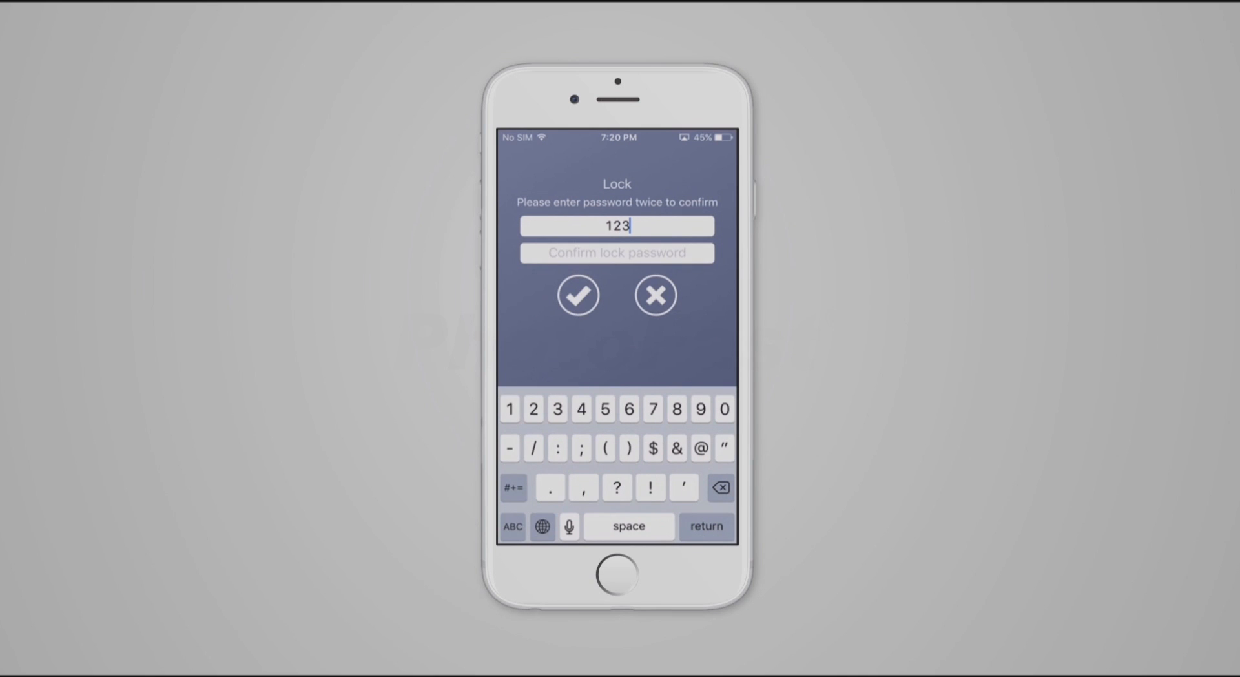
click(618, 252)
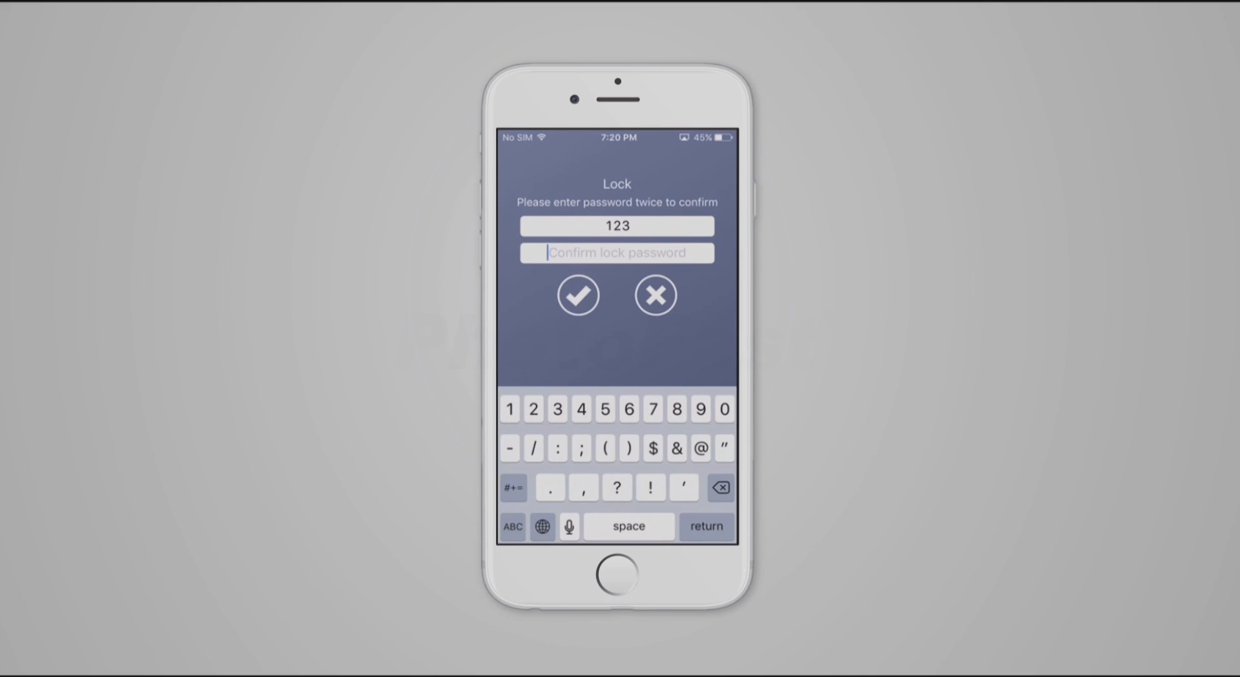
text(123)
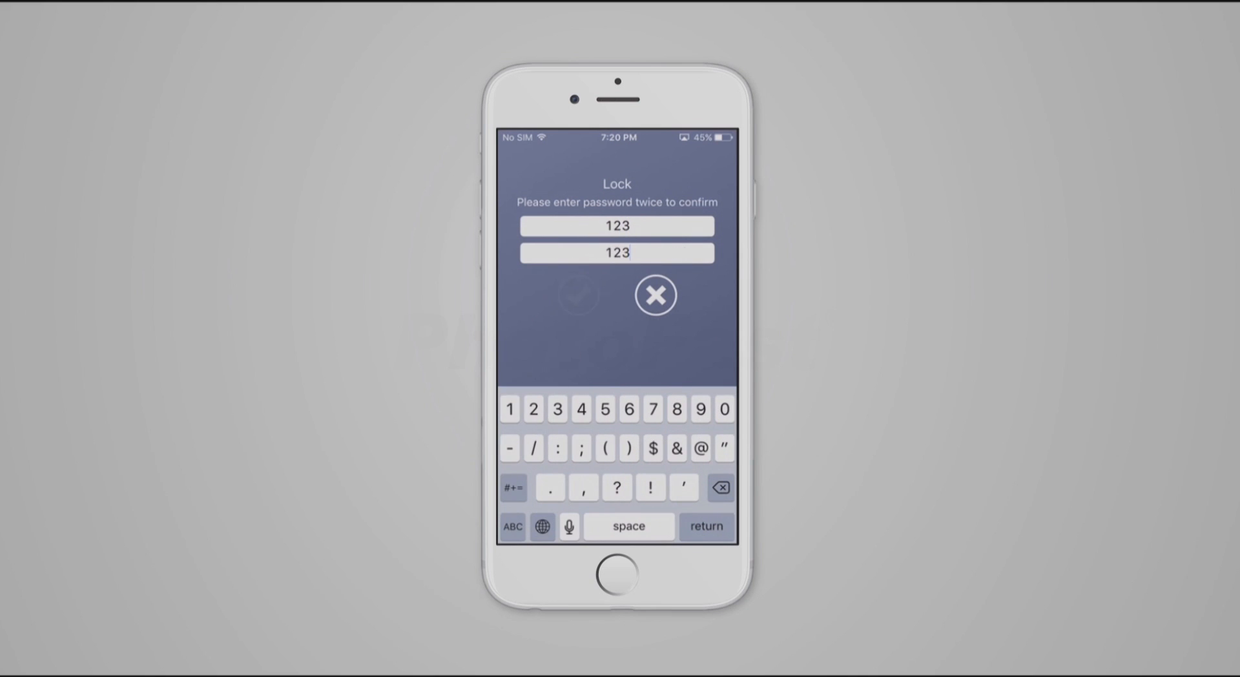
click(655, 294)
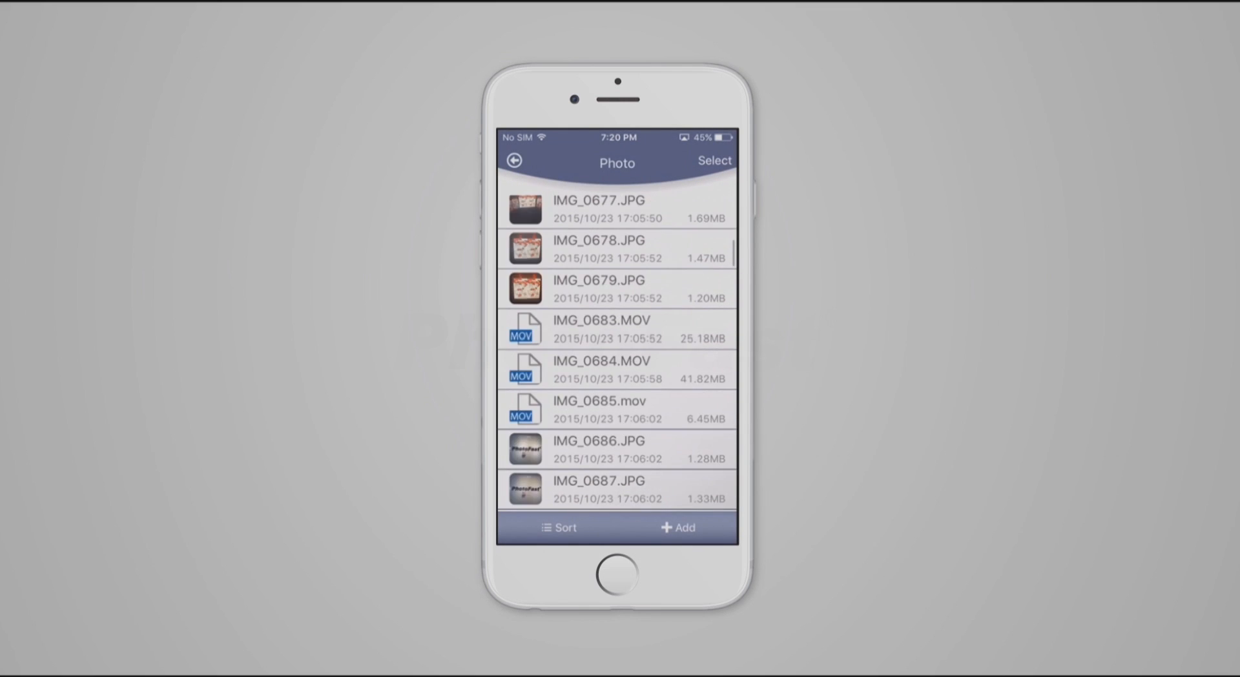
Step: Scroll down through the Photo folder's image listing
scroll(down, 3)
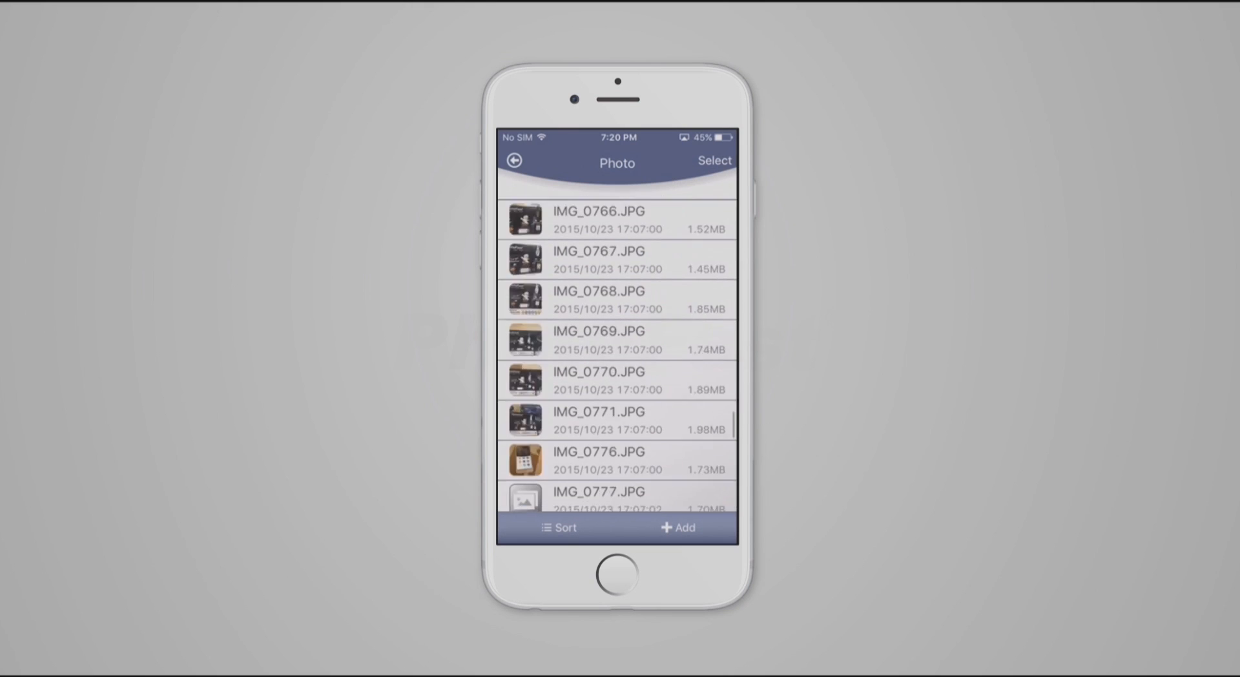
scroll(down, 3)
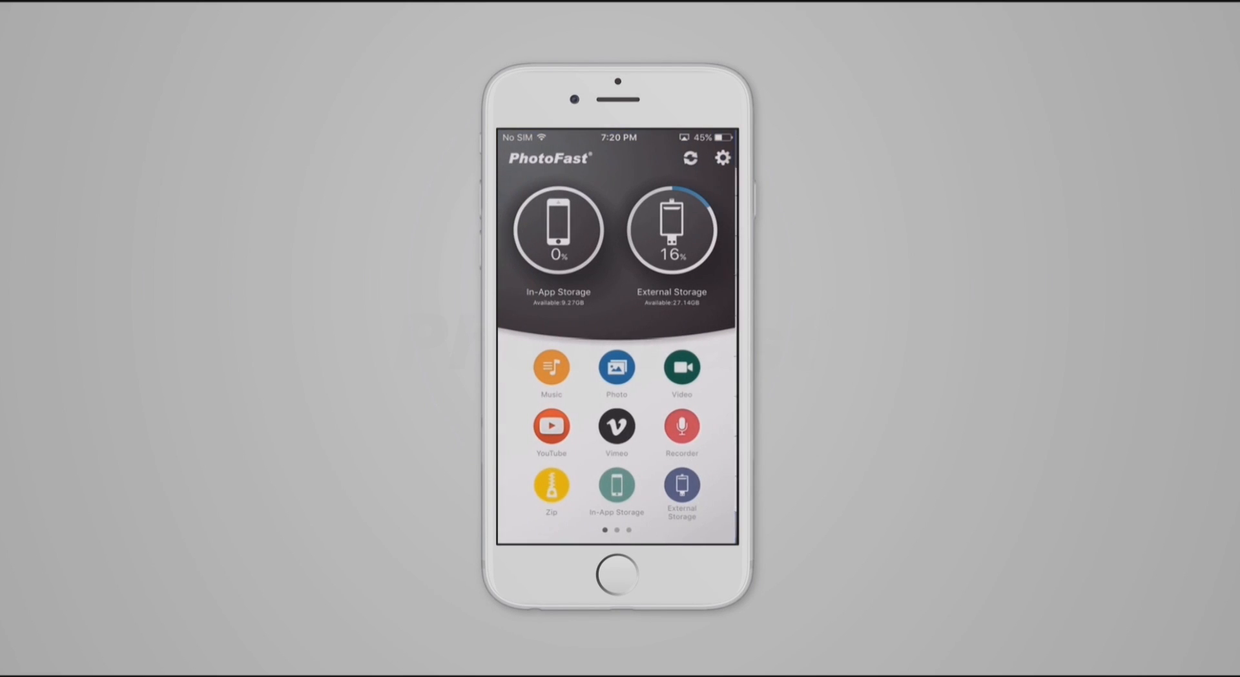
Step: Turn off Show locked files in settings, then scroll the Photo folder to check pf is hidden
click(722, 158)
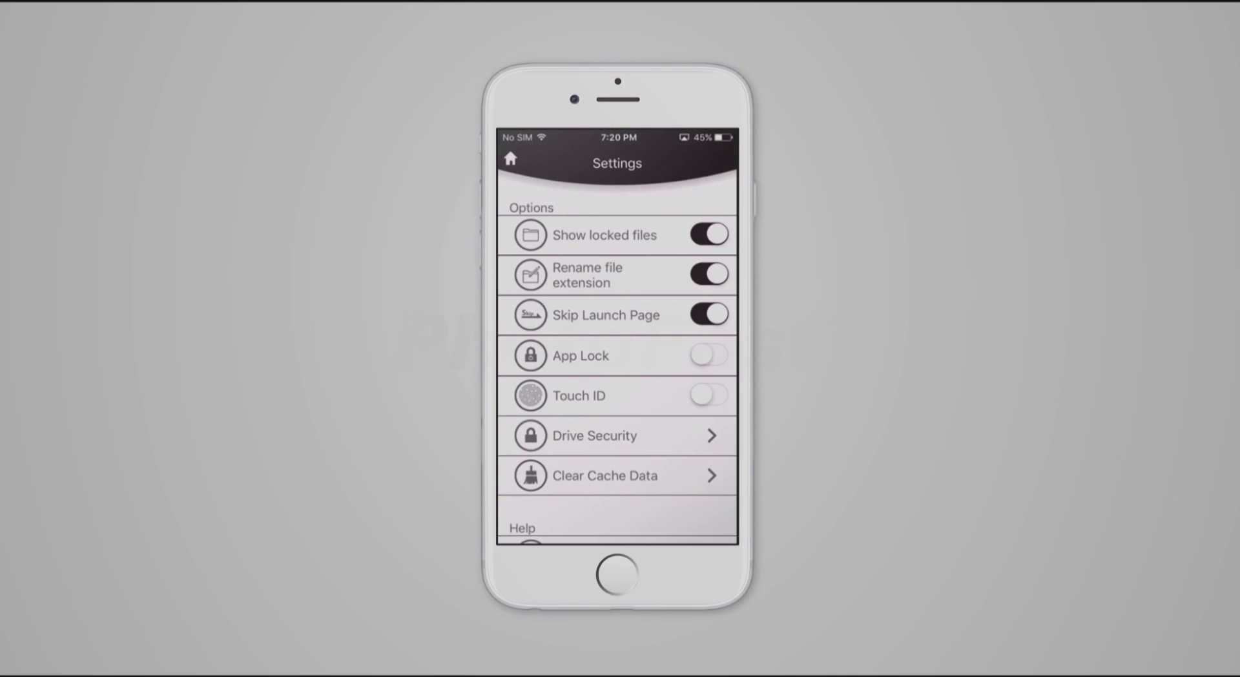
click(709, 234)
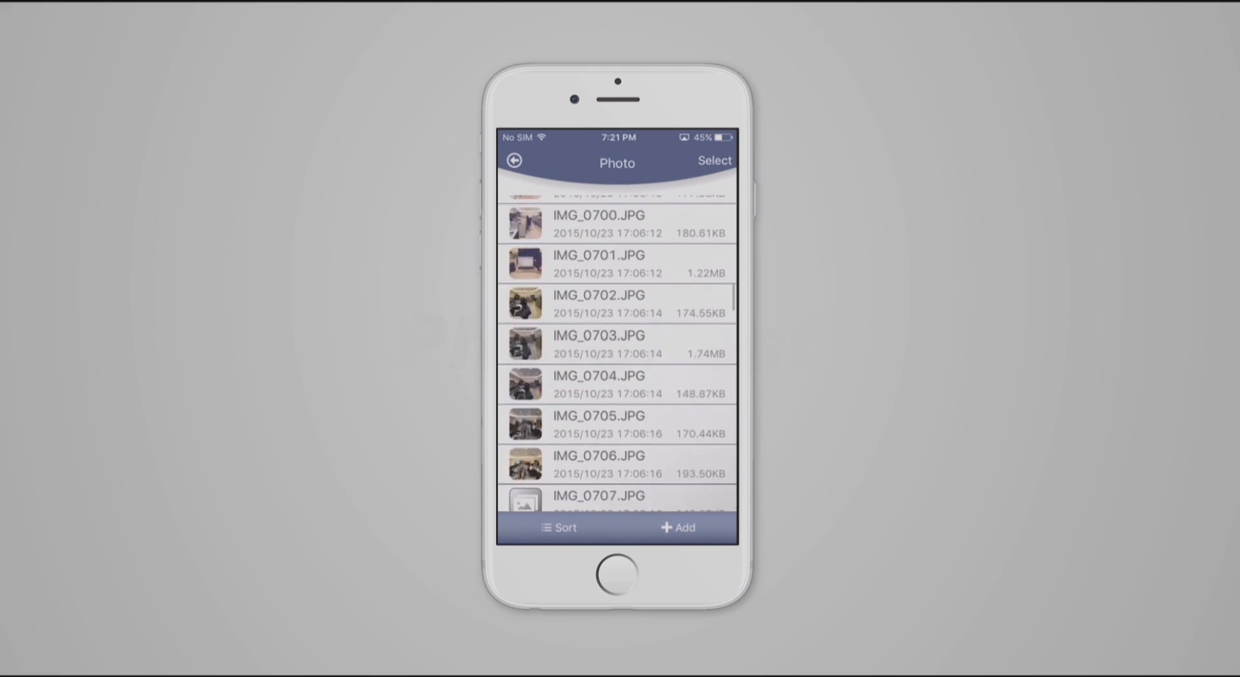
scroll(down, 3)
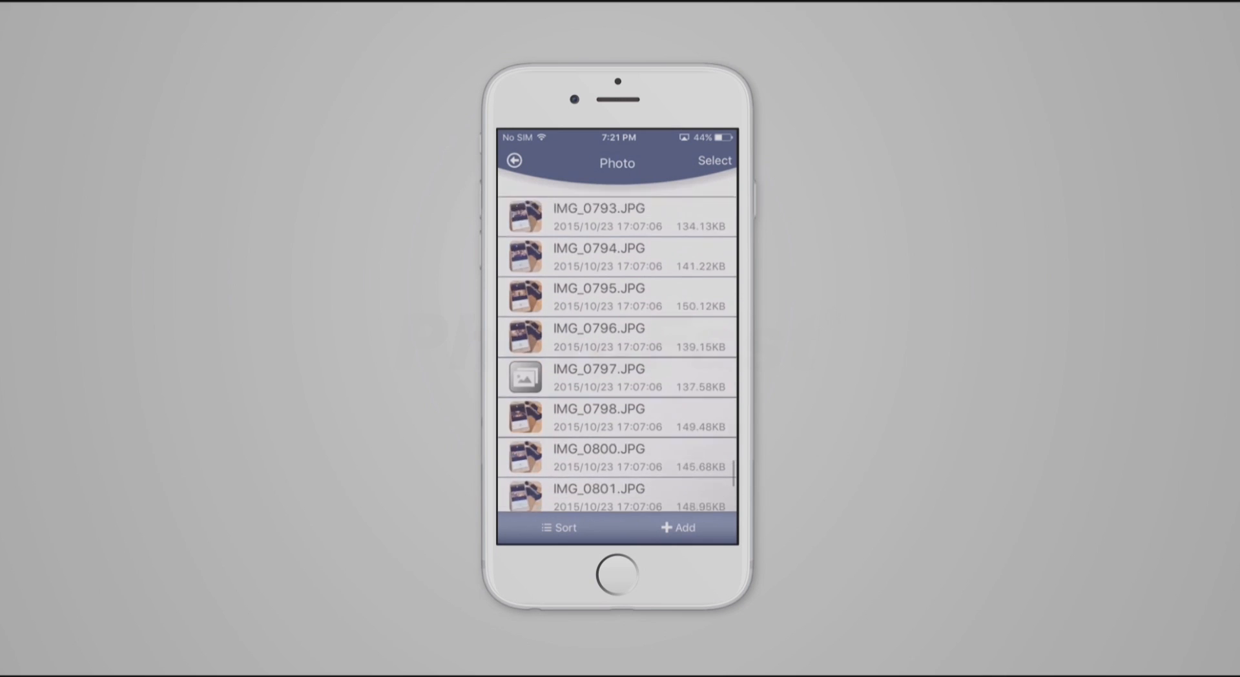